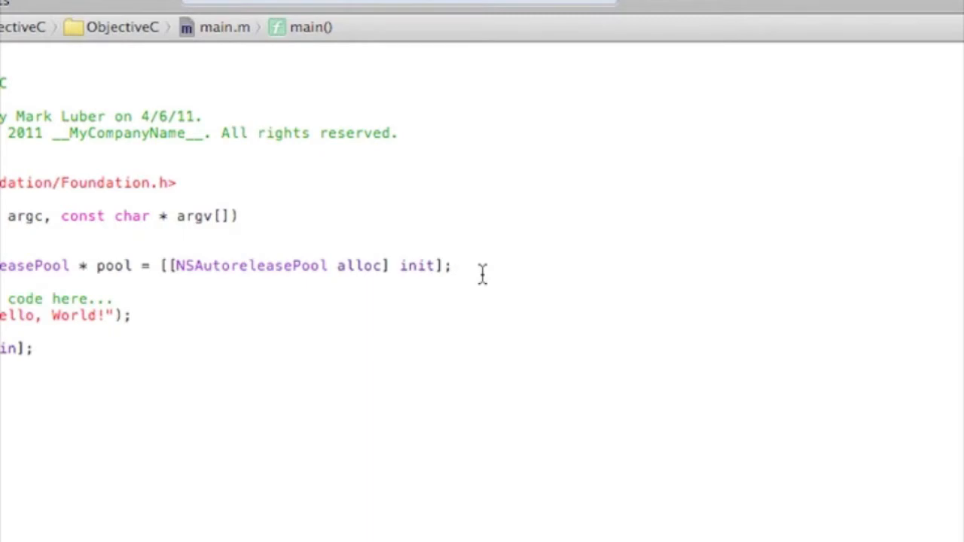
# - Declare int number1 = 10; on a new line below the NSAutoreleasePool line
pyautogui.click(452, 265)
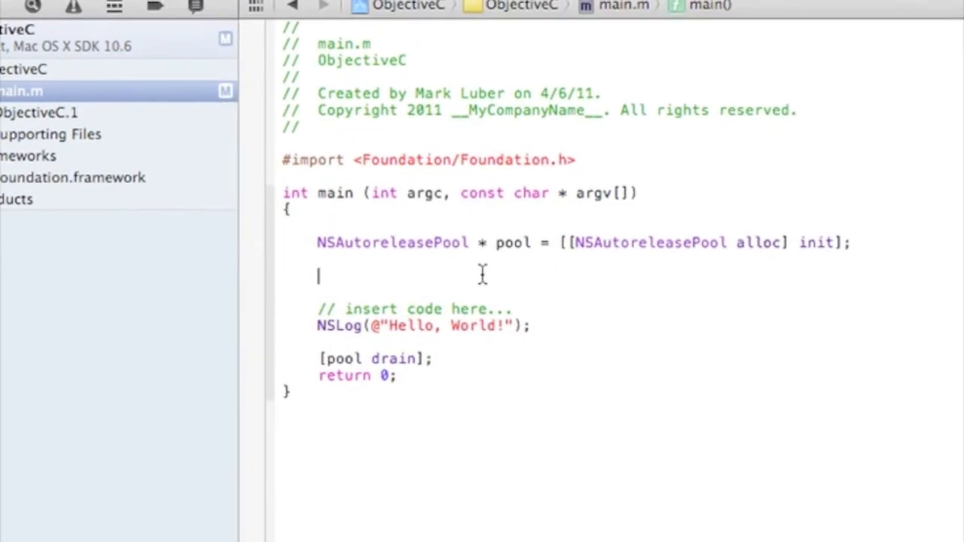
pyautogui.write('int')
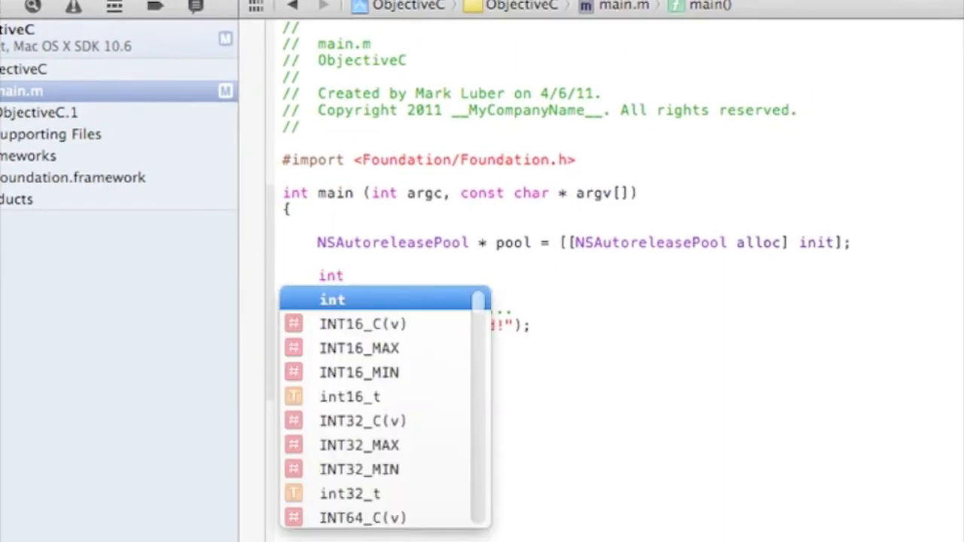
pyautogui.write('mu')
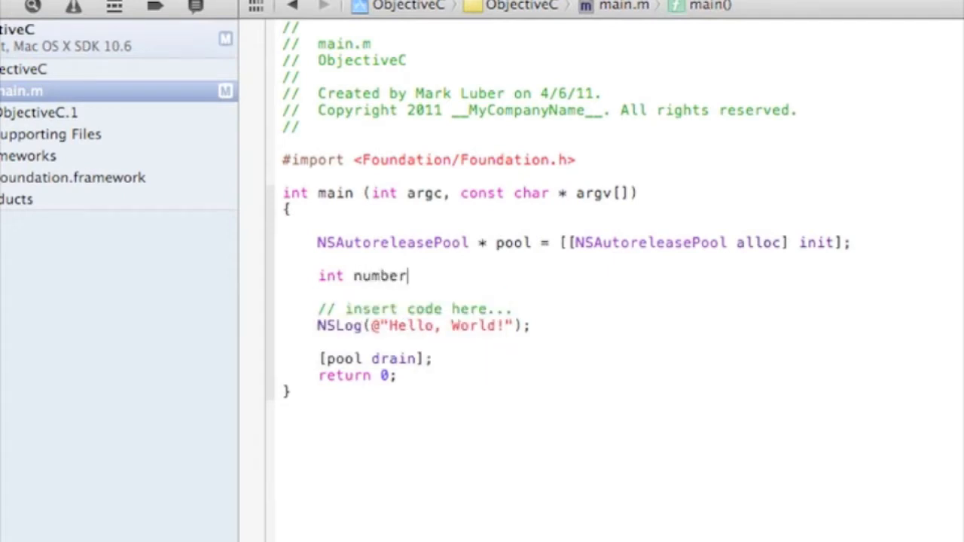
pyautogui.write('1')
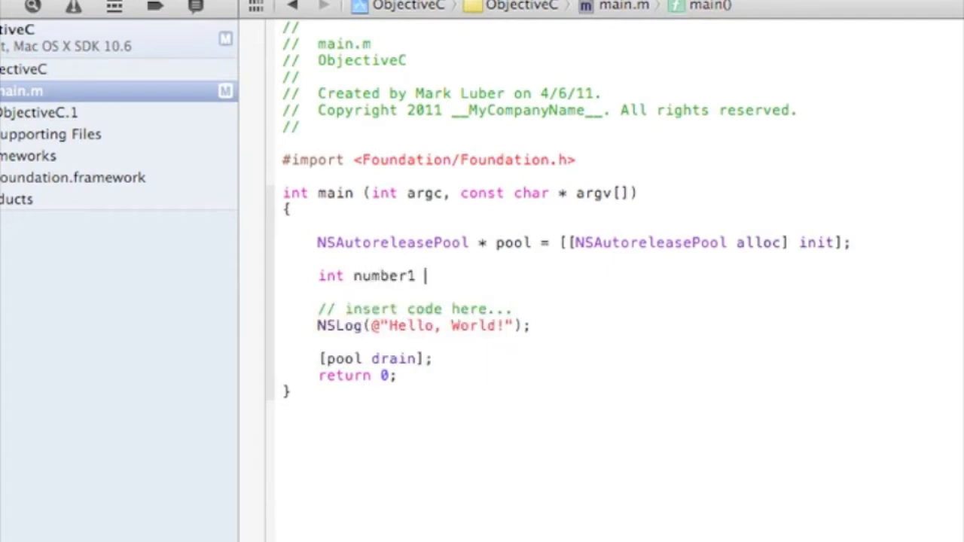
pyautogui.write('=')
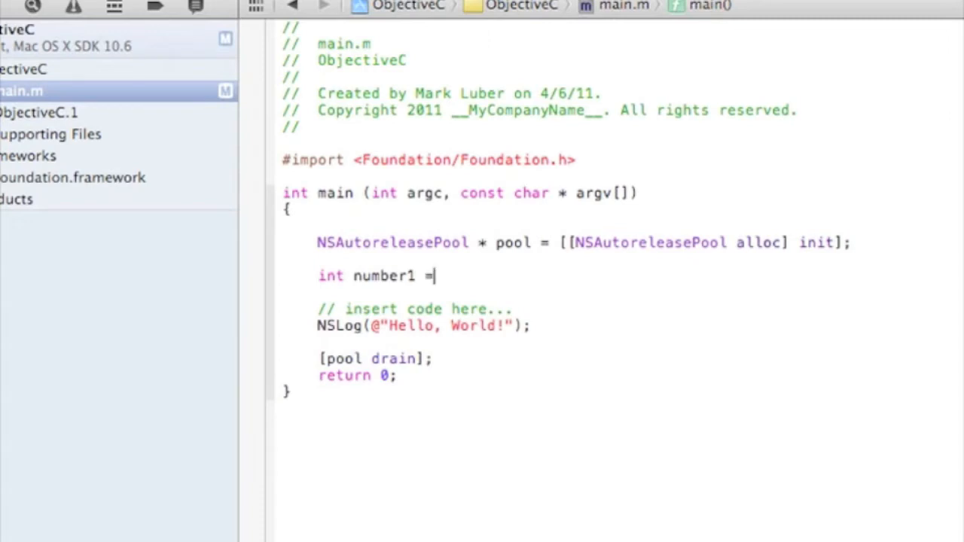
pyautogui.write('10;')
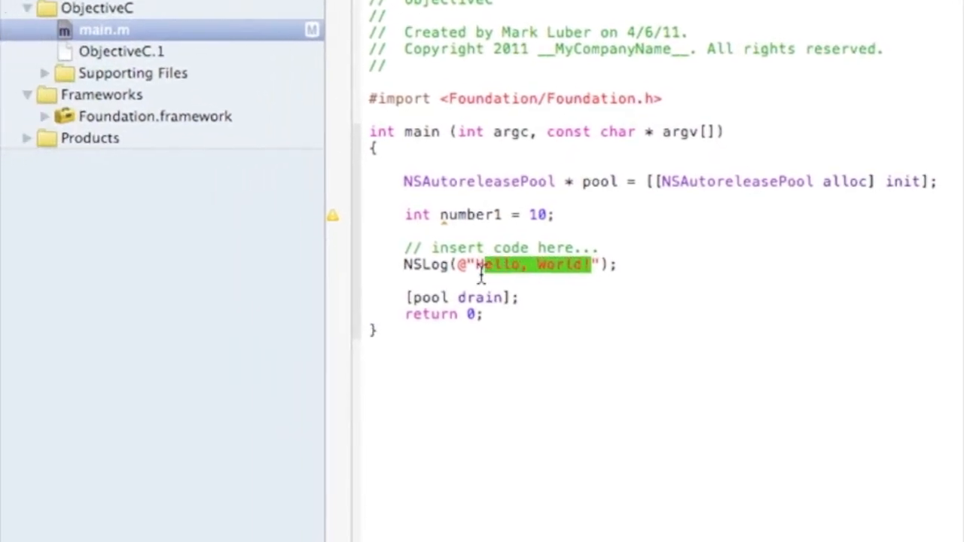
# - Replace the Hello, World! text so NSLog reads "The number is %i"
pyautogui.press('Delete')
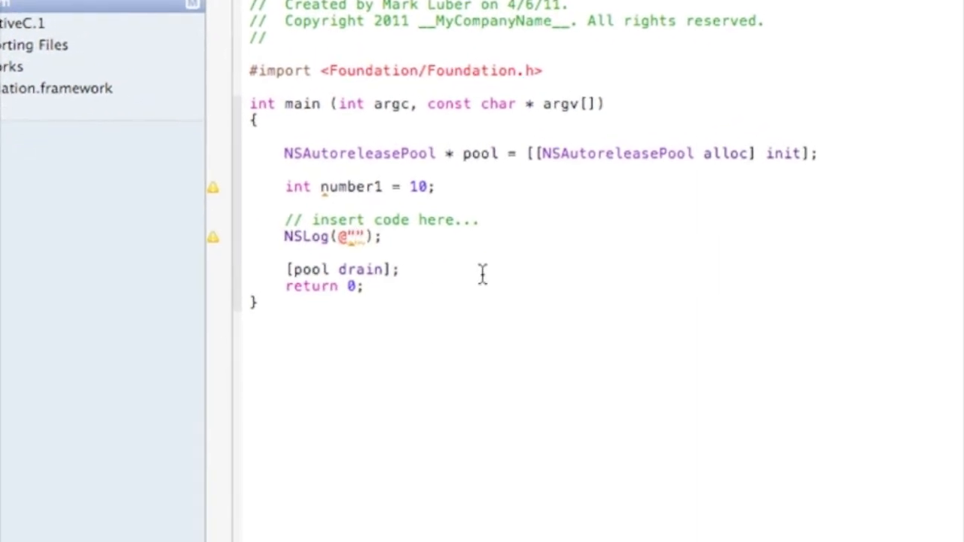
pyautogui.write('TY')
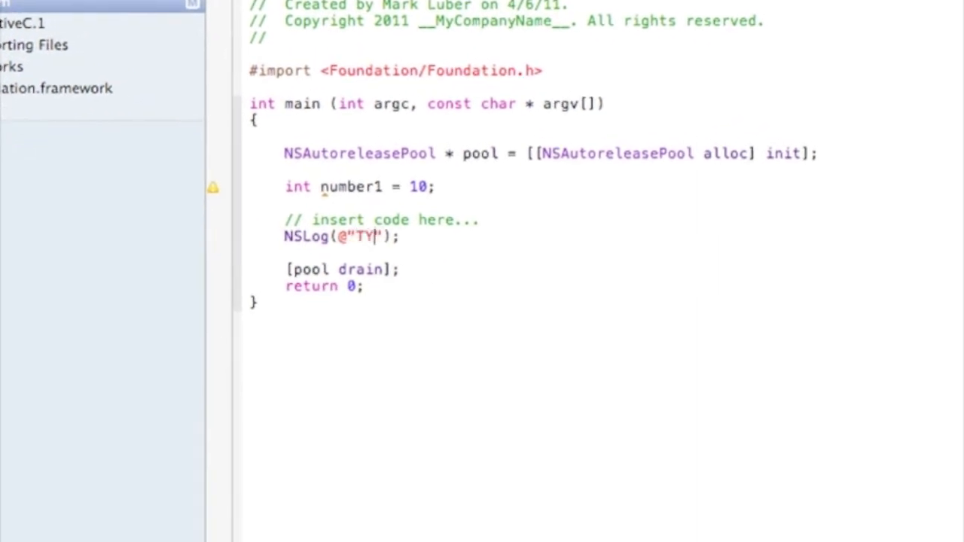
pyautogui.write('The number i')
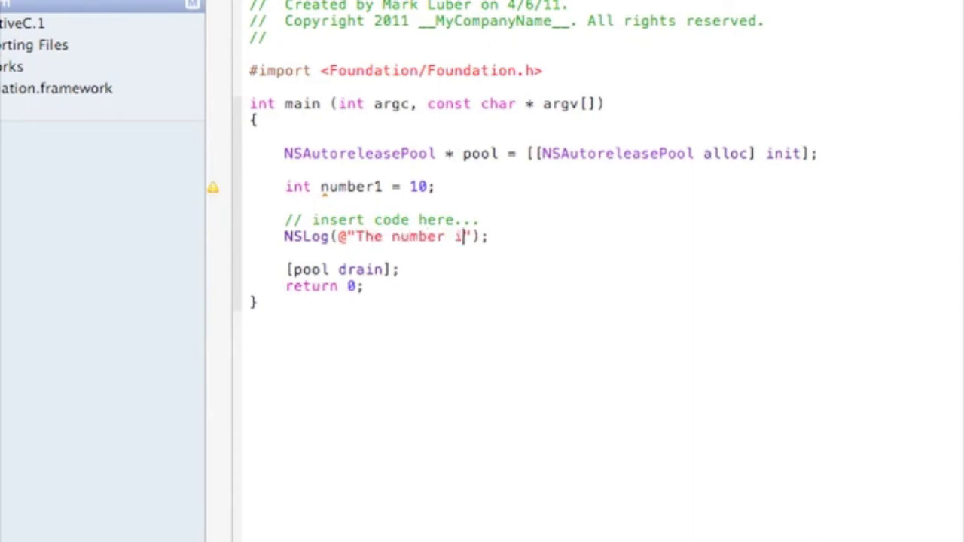
pyautogui.write('s')
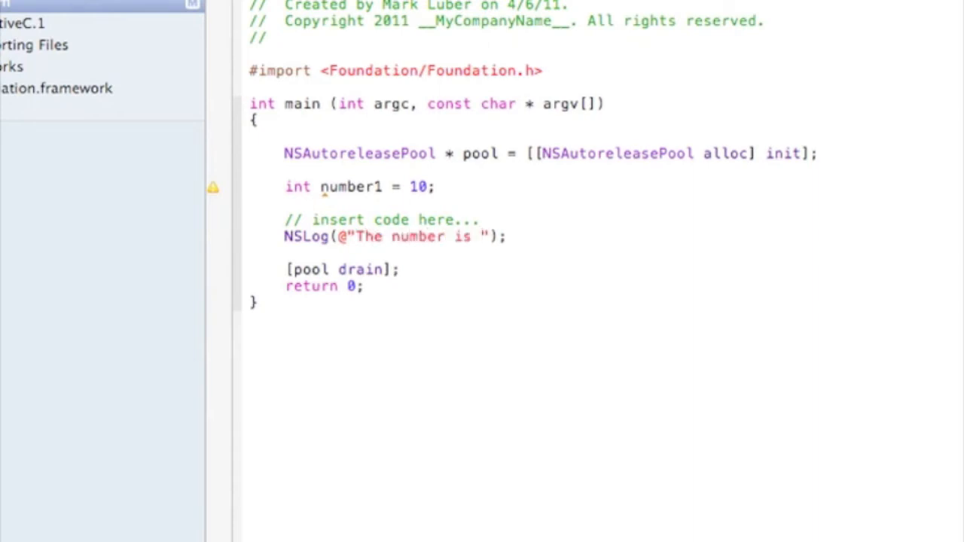
pyautogui.write('%i')
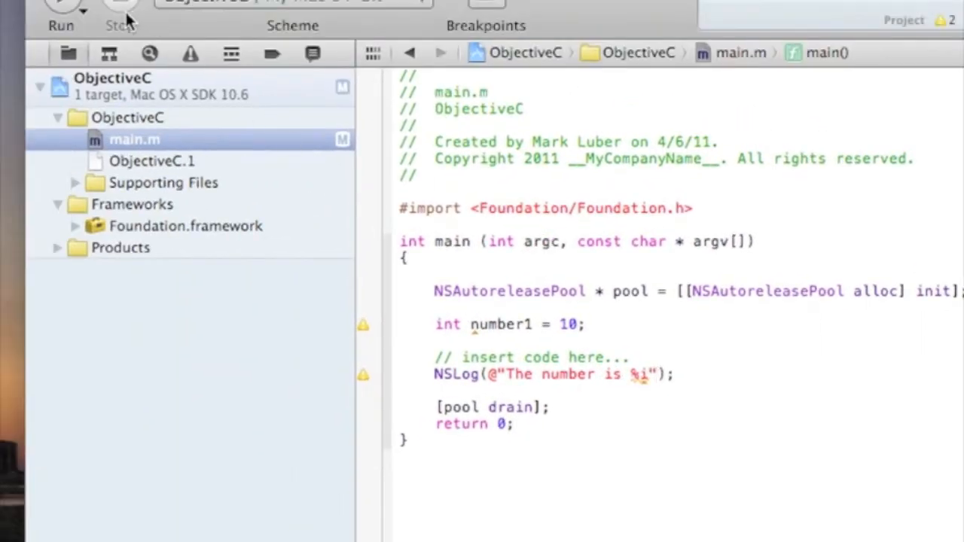
# - Pass the variable to NSLog after the format string and rename number1 to num1
pyautogui.click(61, 3)
pyautogui.write(',')
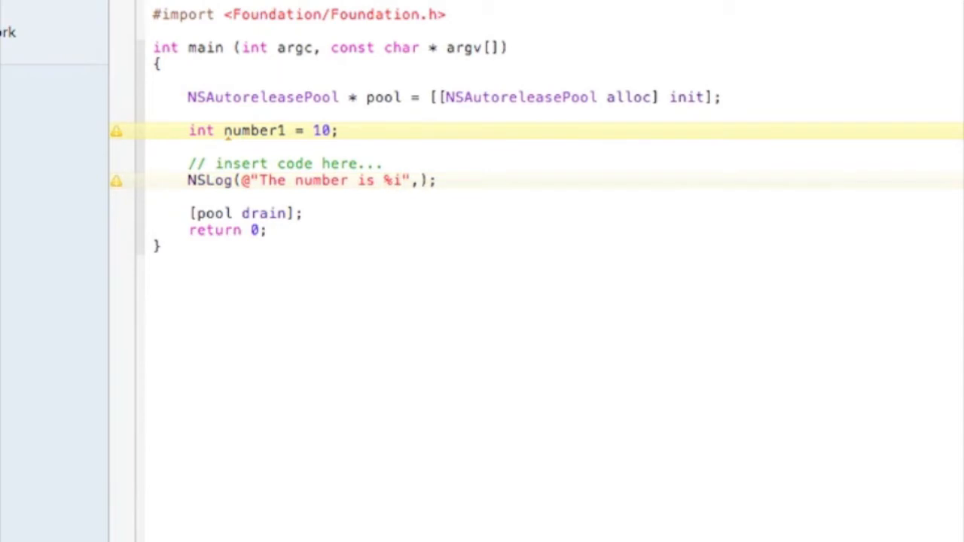
pyautogui.write('n')
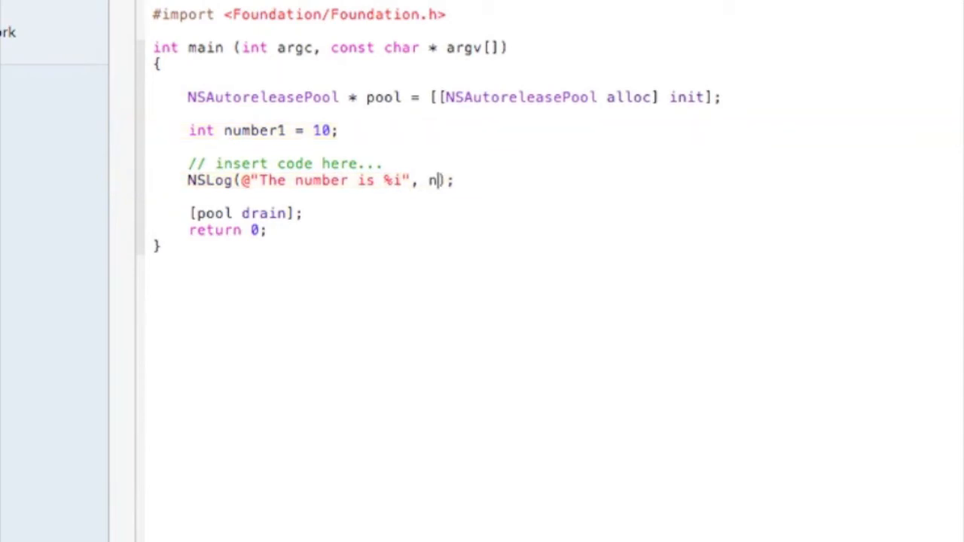
pyautogui.write('umber1')
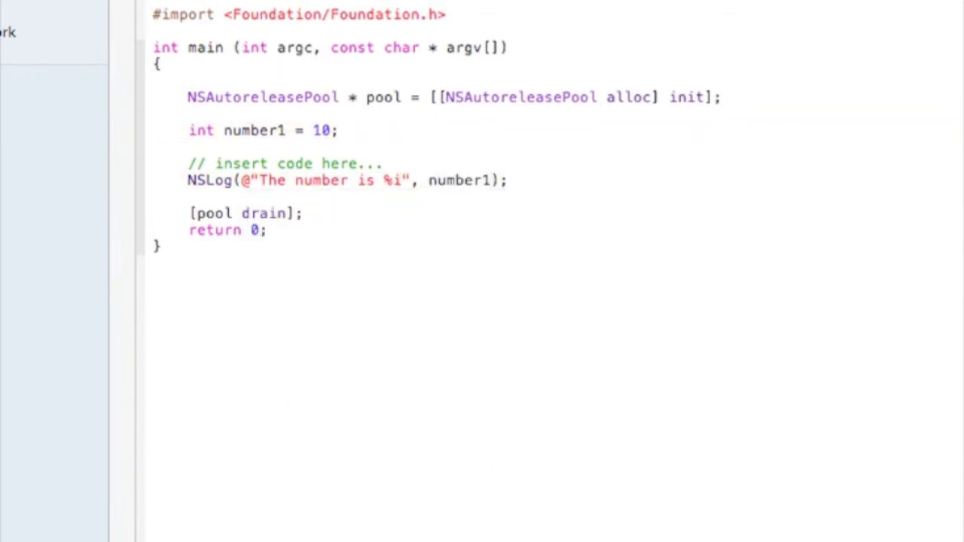
pyautogui.doubleClick(479, 267)
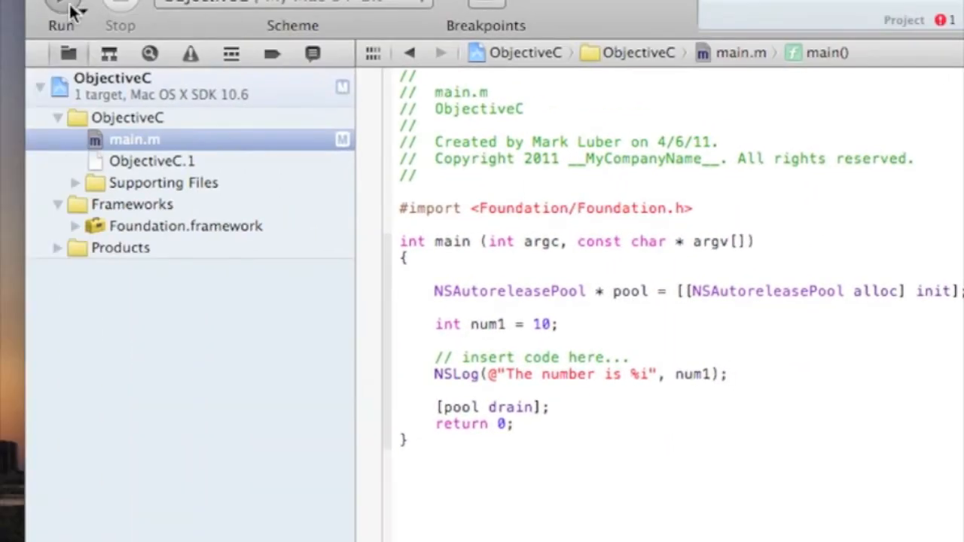
# - Declare int num2 = 20; on the line below int num1 = 10;
pyautogui.click(58, 8)
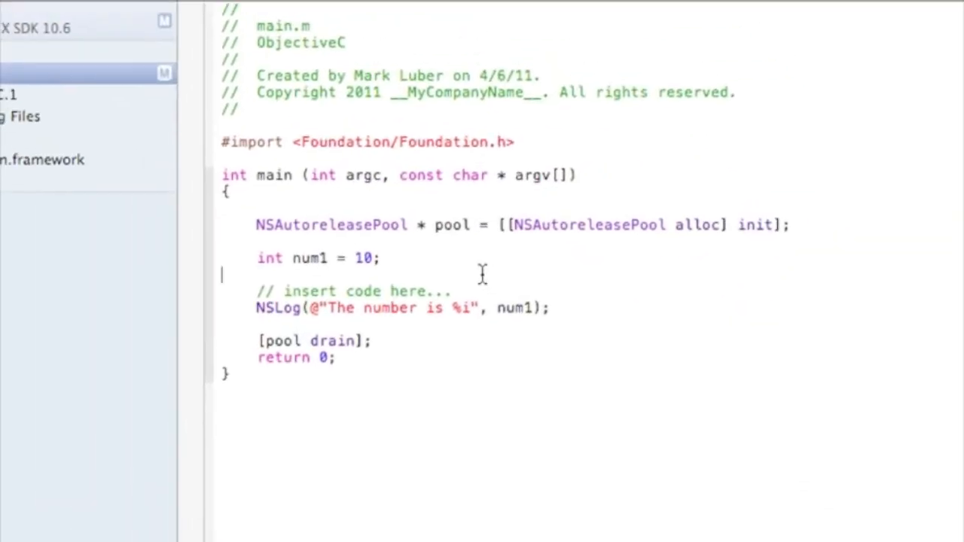
pyautogui.write('int')
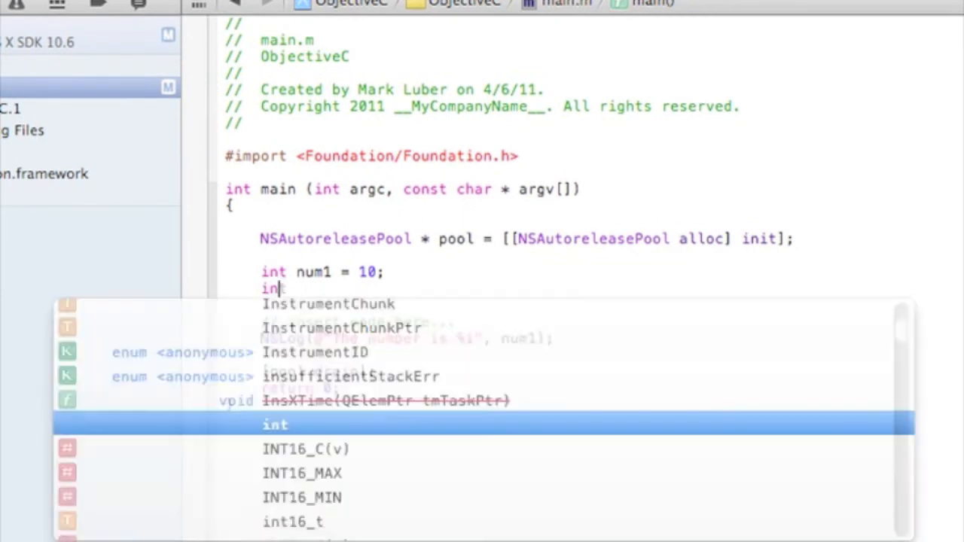
pyautogui.write('num1')
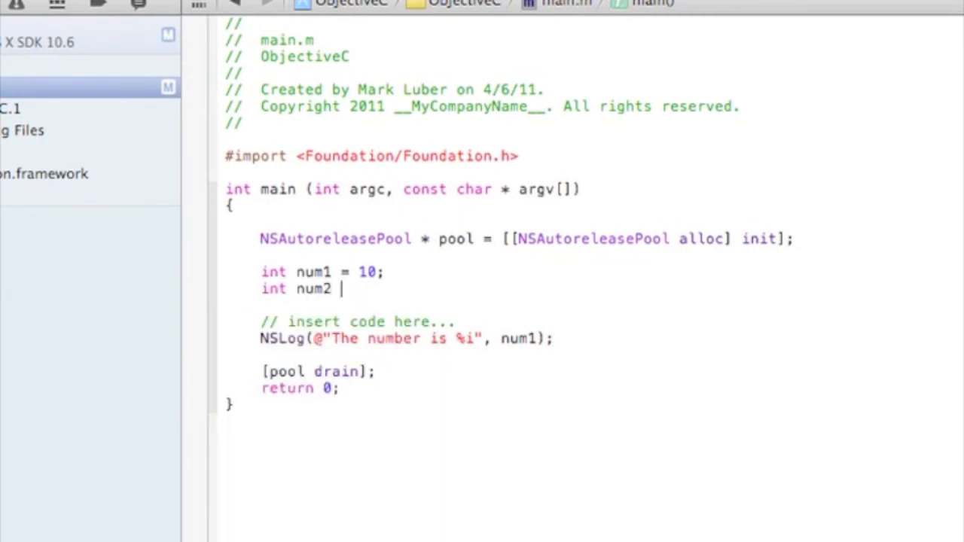
pyautogui.write('=')
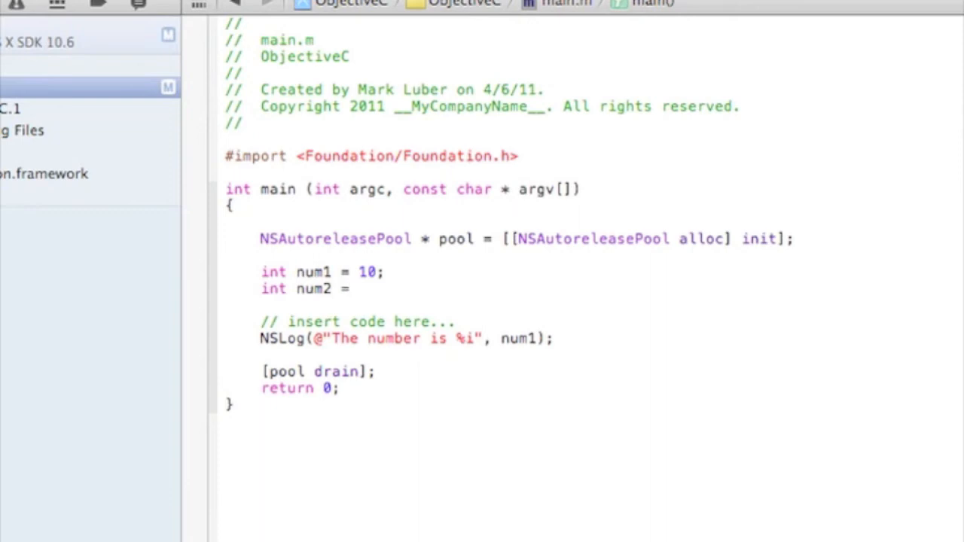
pyautogui.write('20;')
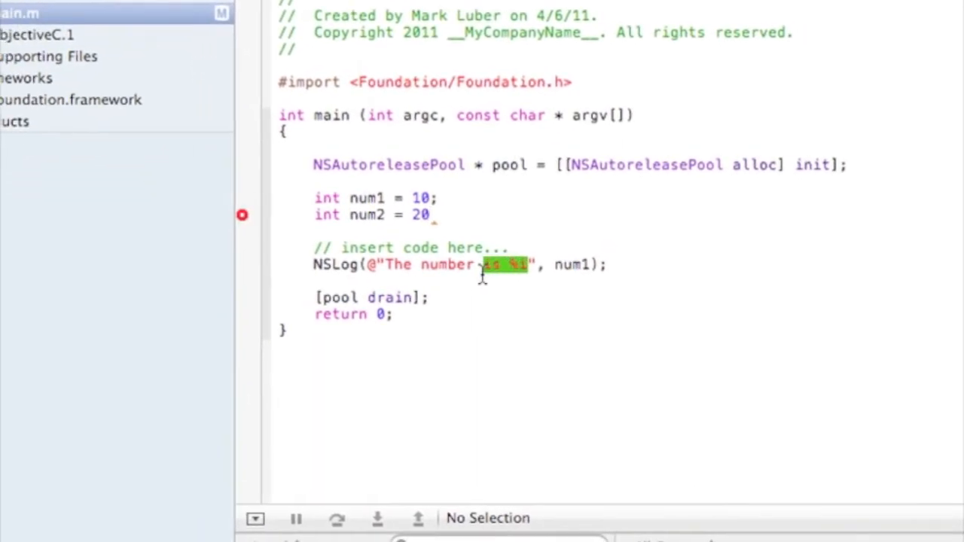
# - Make NSLog print "The numbers are %i and %i" with num1 and num2, then run to show 10 and 20
pyautogui.press('Delete')
pyautogui.write('are ')
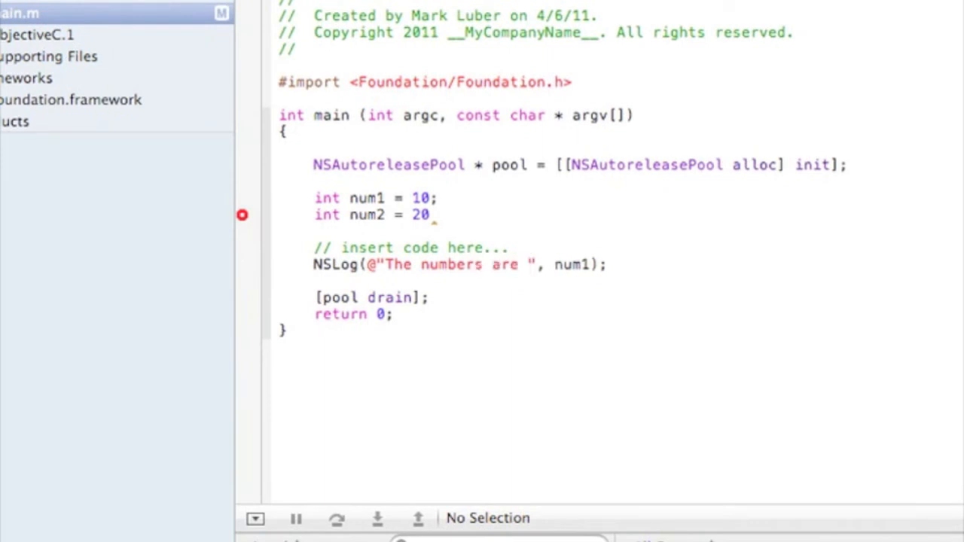
pyautogui.write('%i and %i')
pyautogui.write(';')
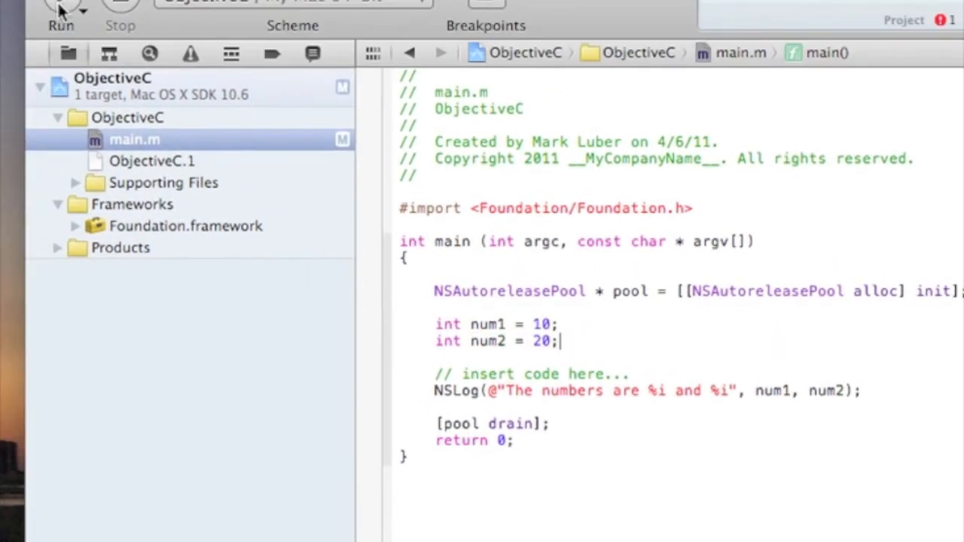
pyautogui.click(59, 7)
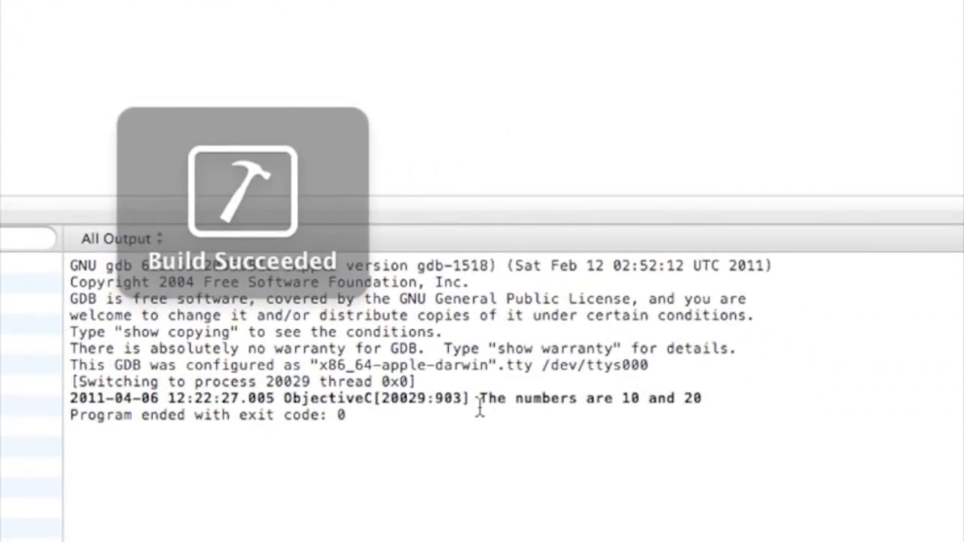